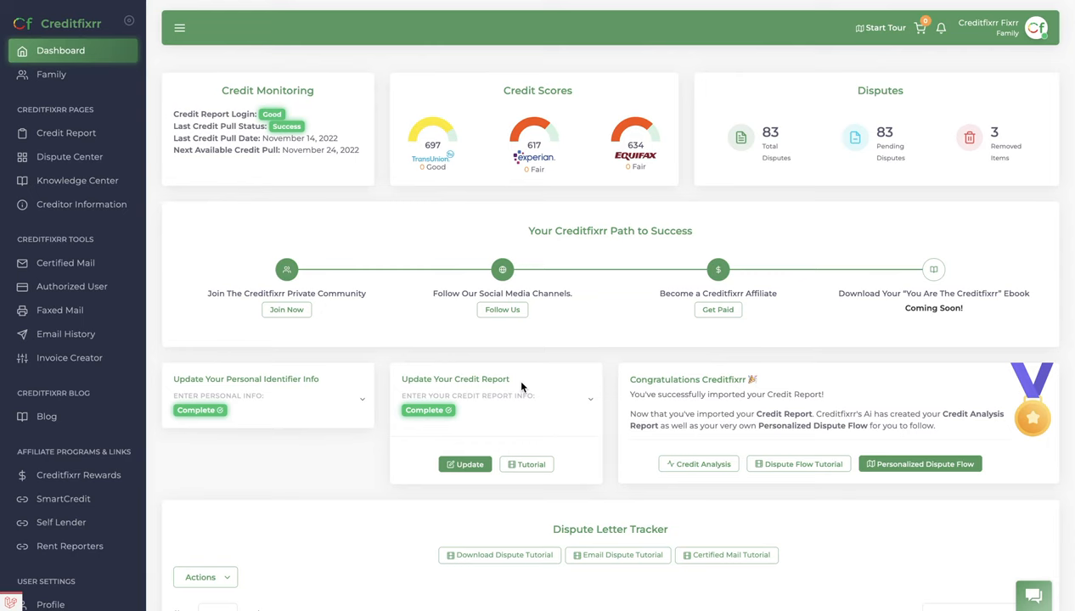
Open the Credit Monitoring Services chooser, with SmartCredit credentials already filled in
left_click(465, 465)
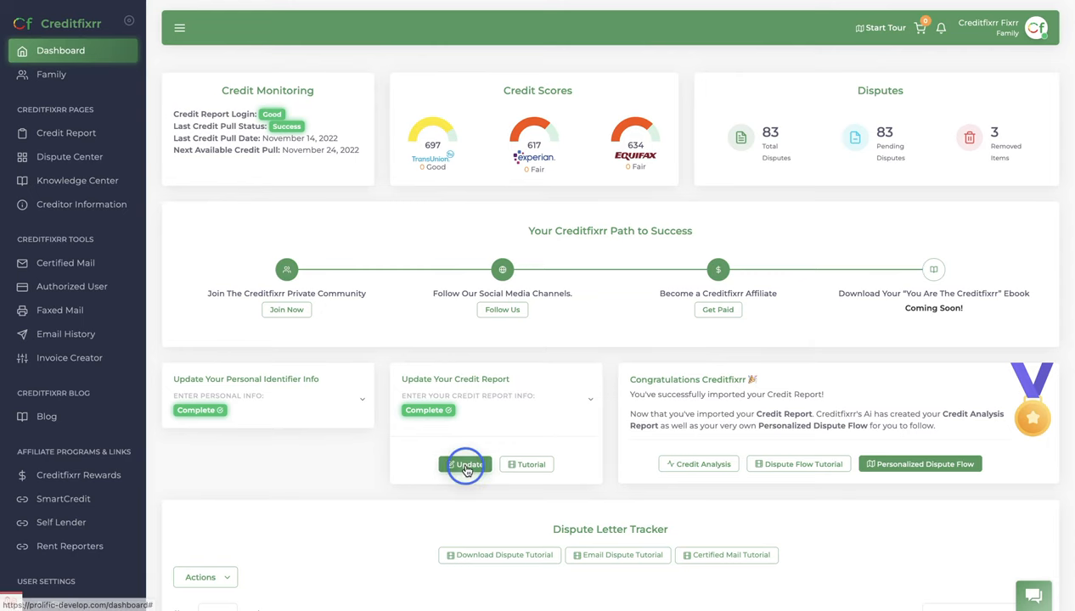
left_click(465, 465)
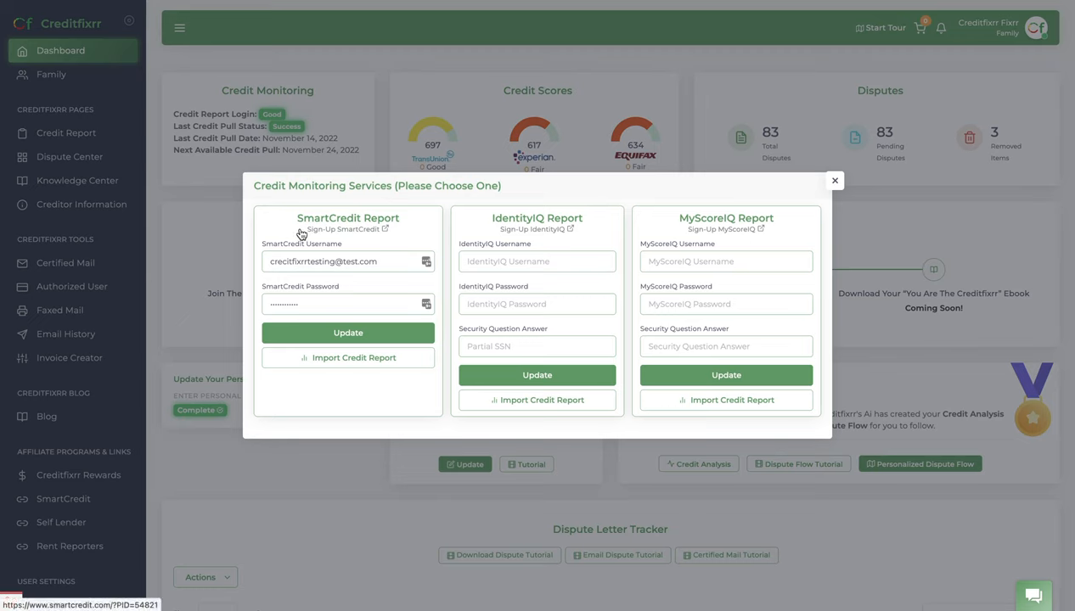
mouse_move(548, 136)
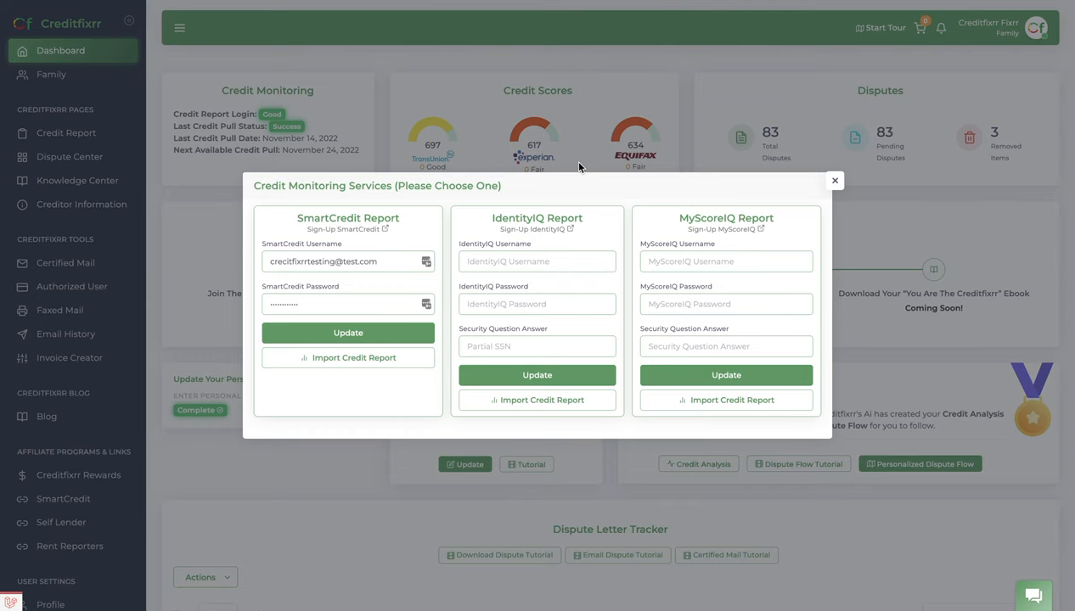
mouse_move(320, 232)
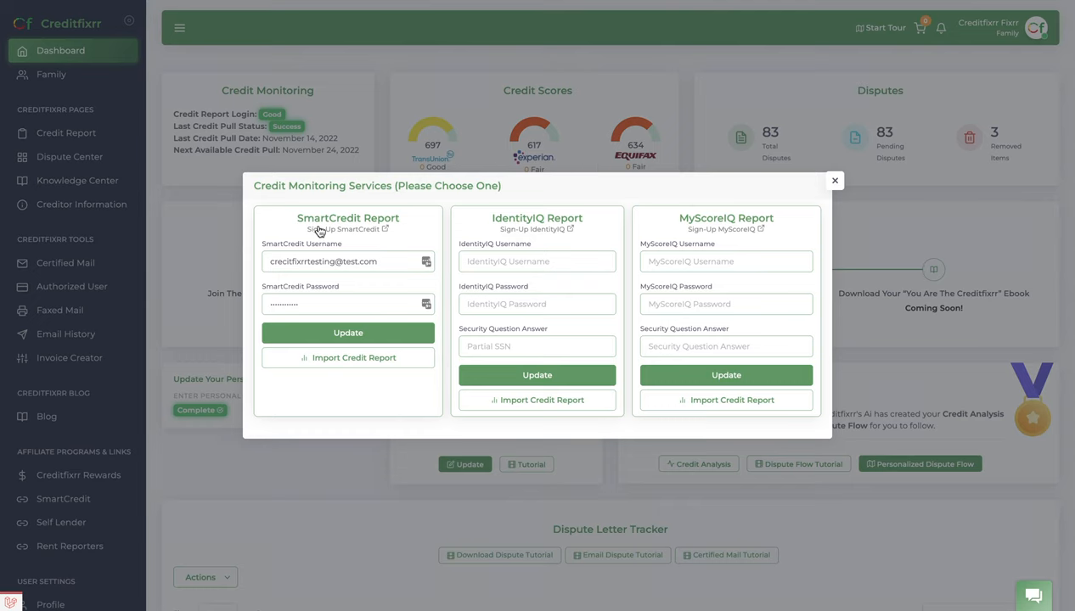
mouse_move(281, 222)
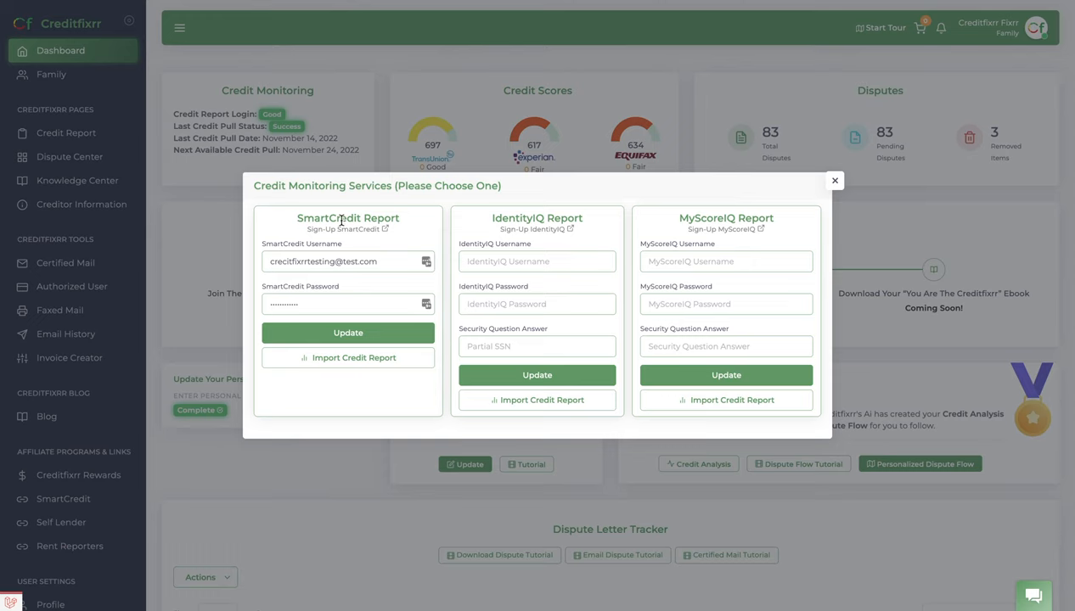
mouse_move(283, 297)
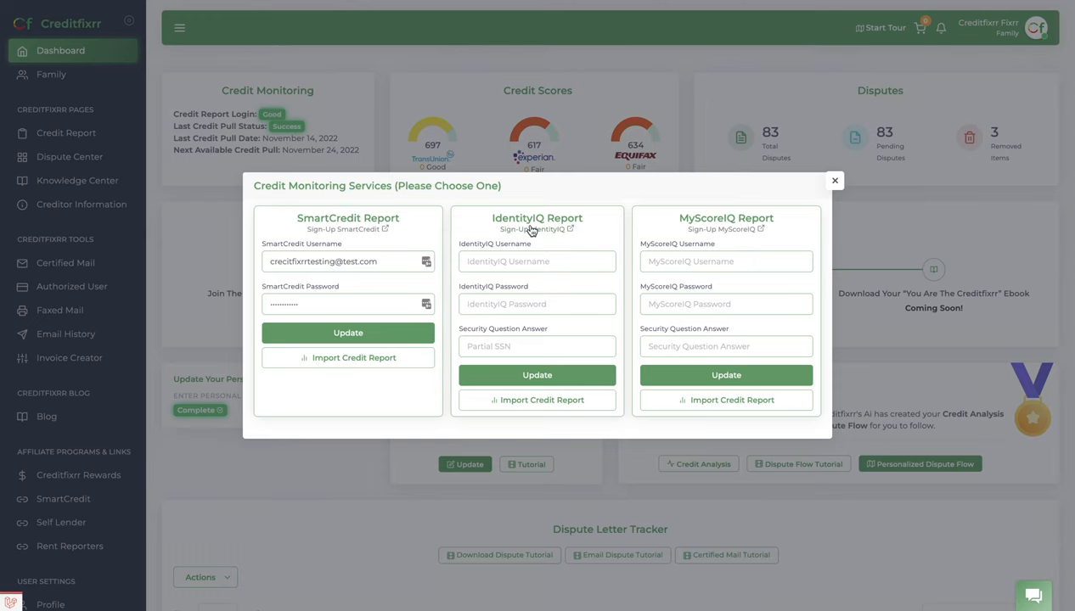
mouse_move(754, 233)
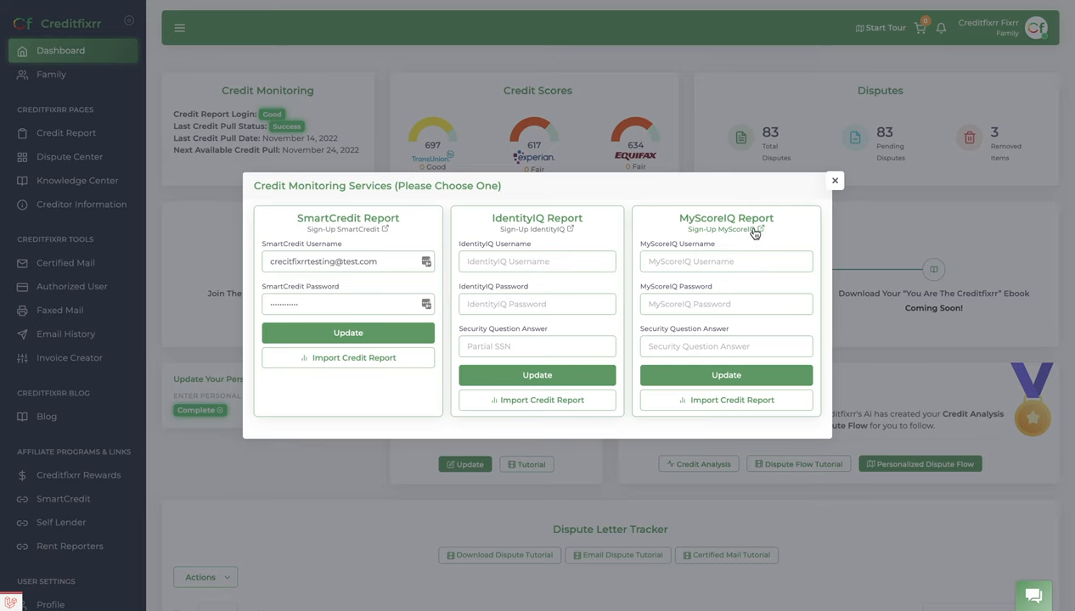
mouse_move(666, 285)
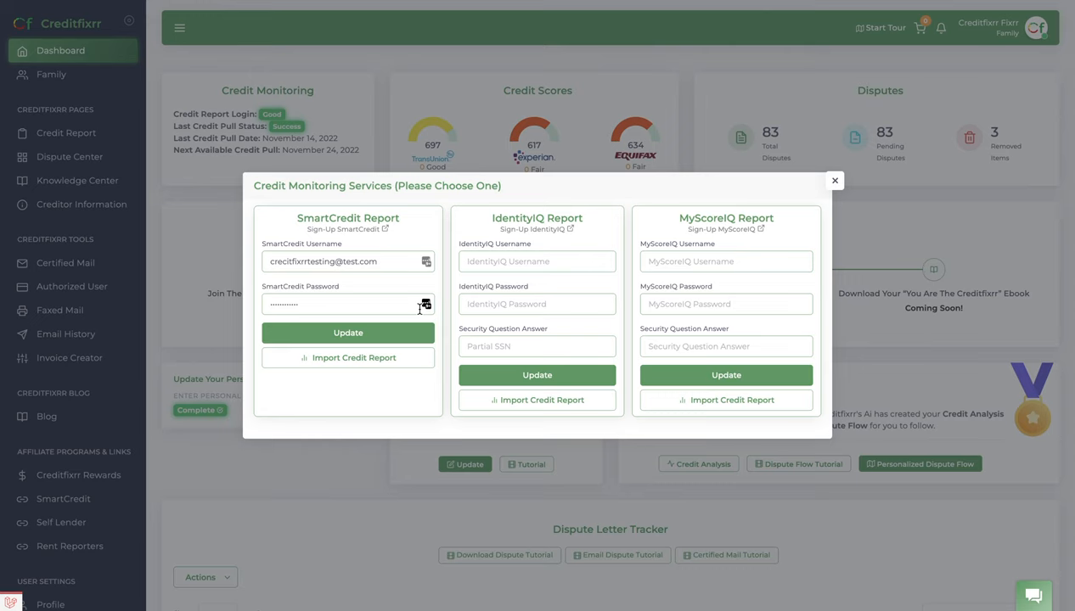
mouse_move(501, 285)
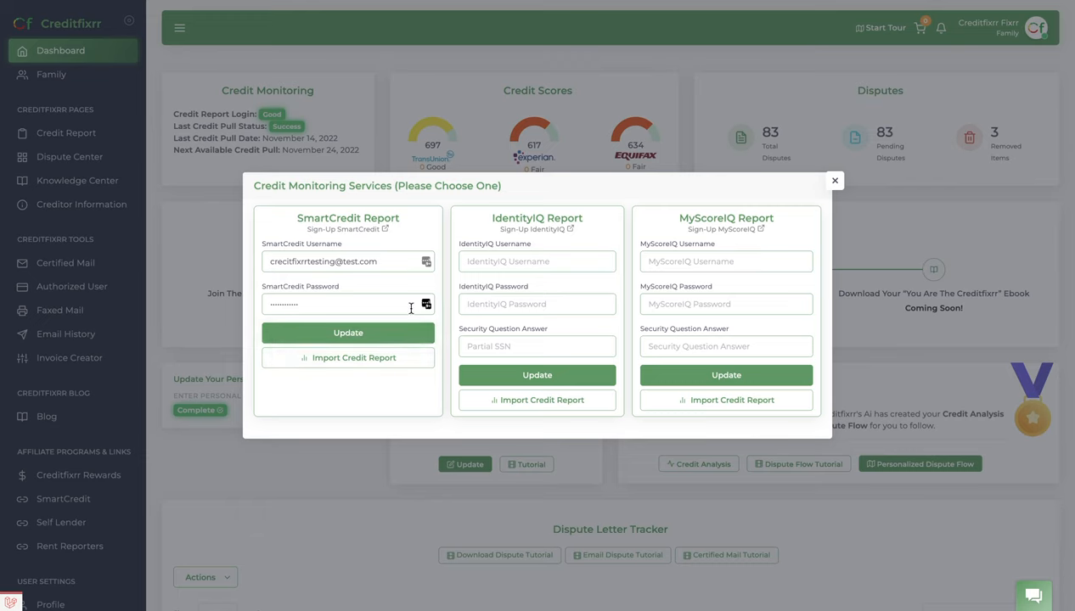
mouse_move(356, 357)
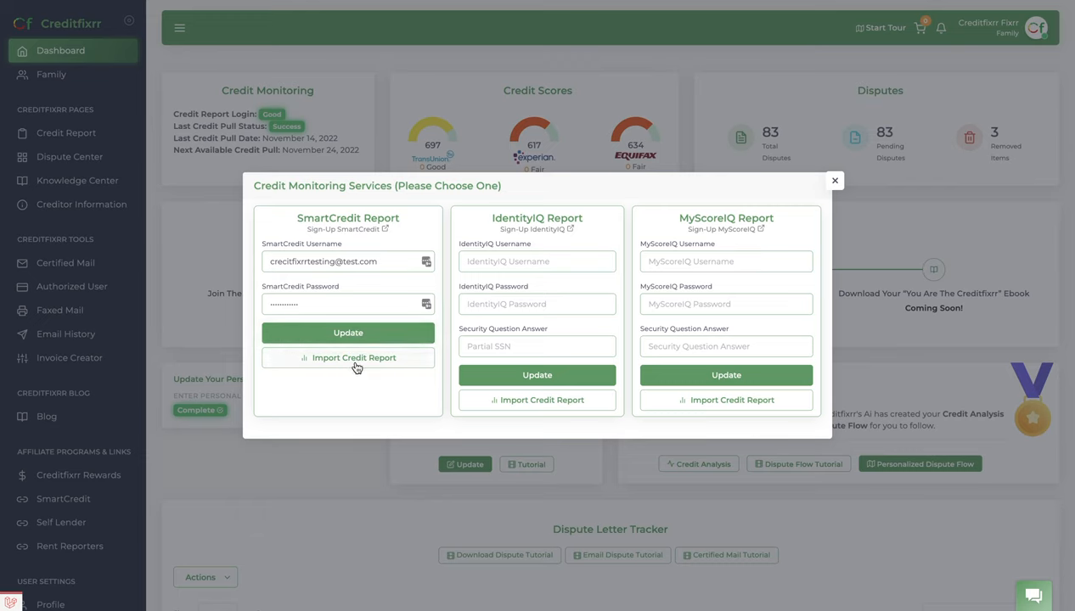
Import the SmartCredit credit report until it succeeds, then close the services window
left_click(348, 358)
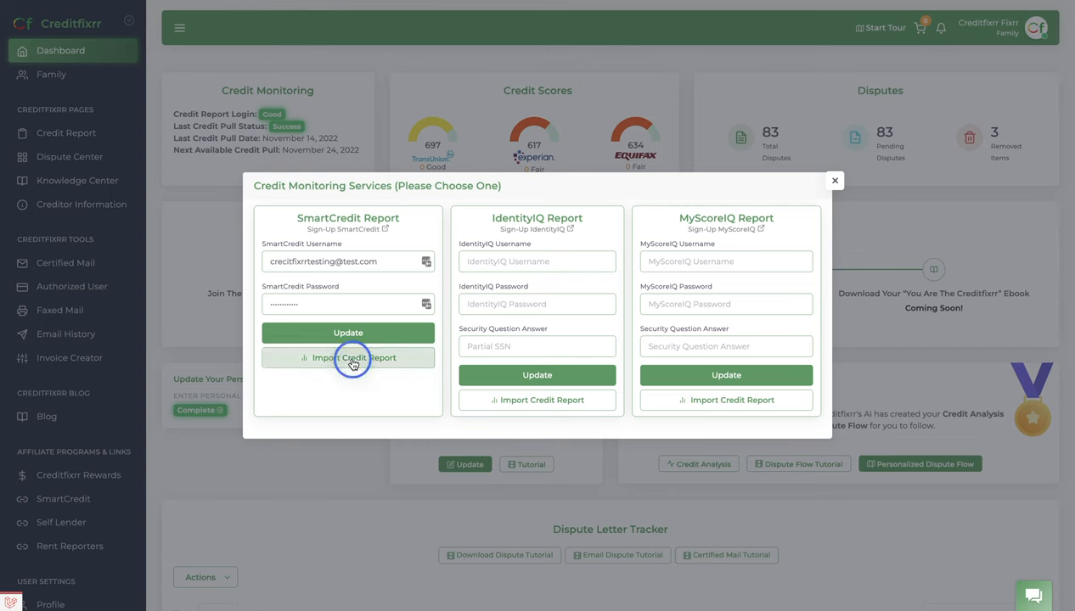
left_click(348, 358)
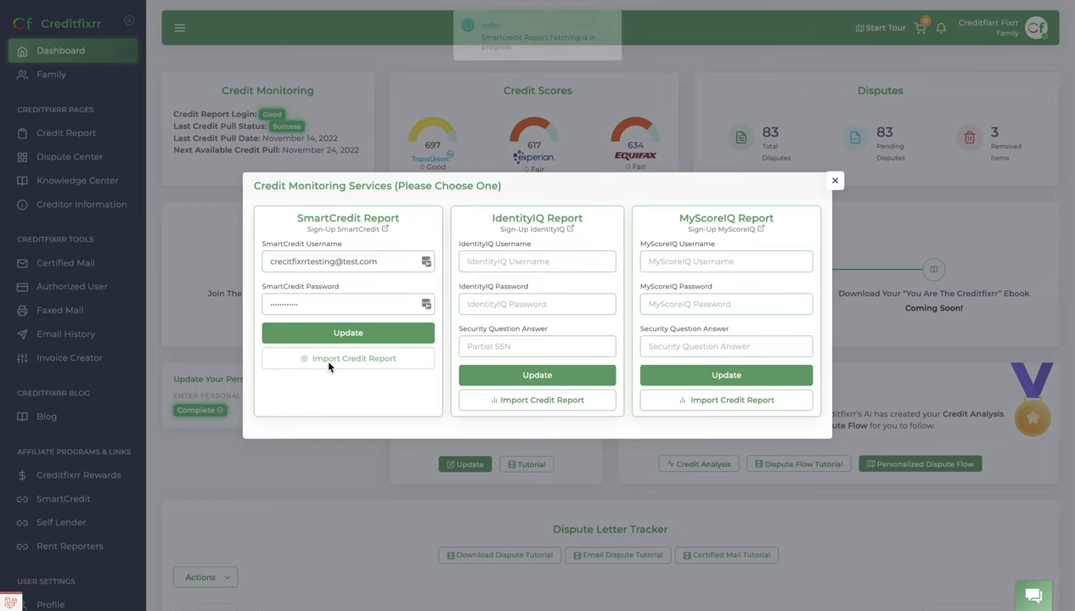
left_click(305, 359)
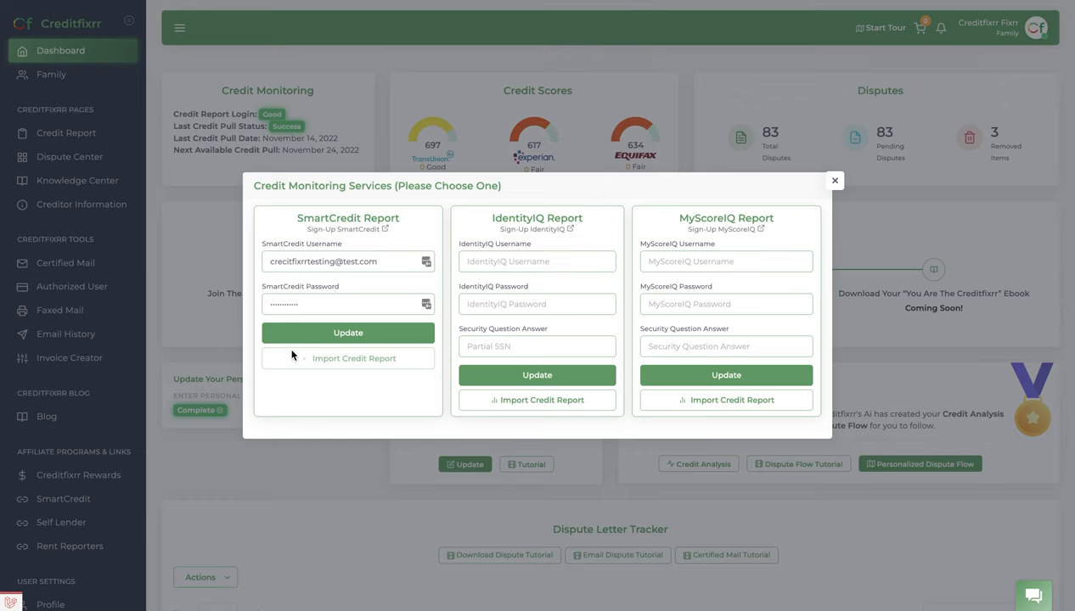
mouse_move(291, 374)
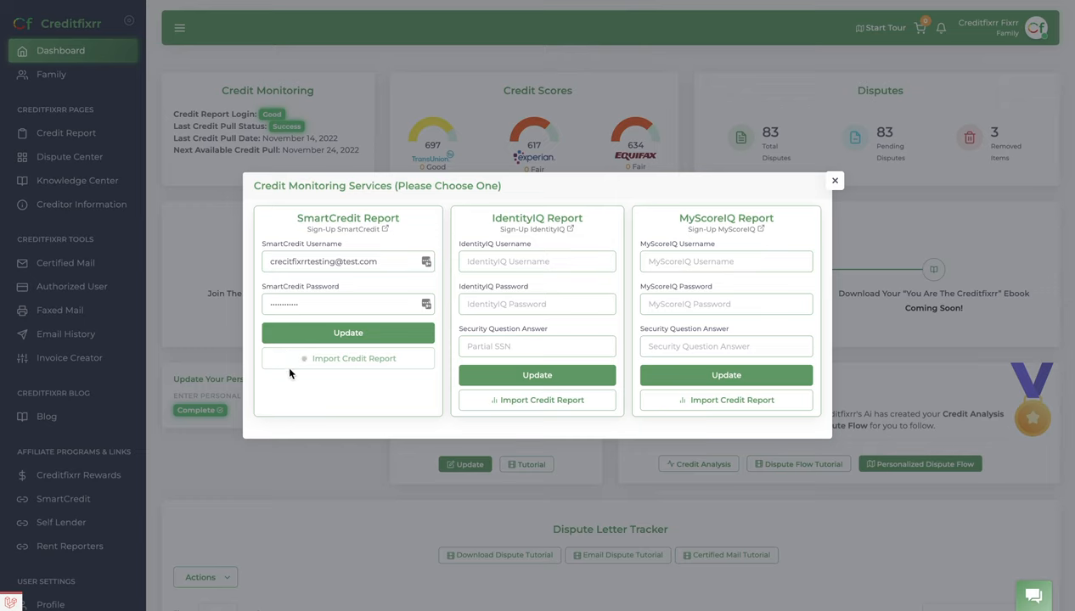
mouse_move(319, 370)
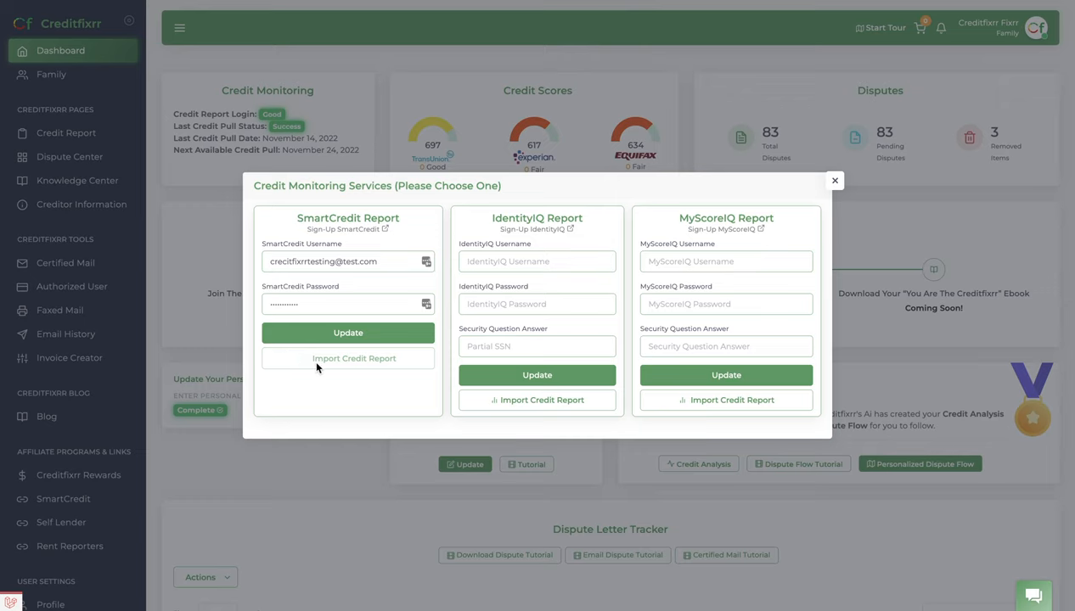
left_click(348, 358)
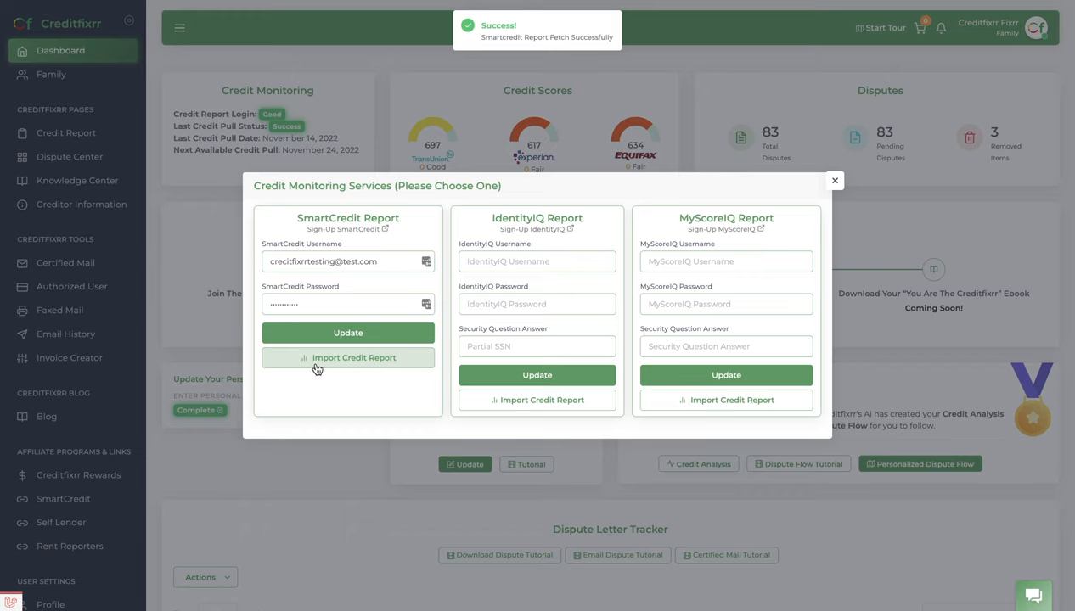
mouse_move(699, 485)
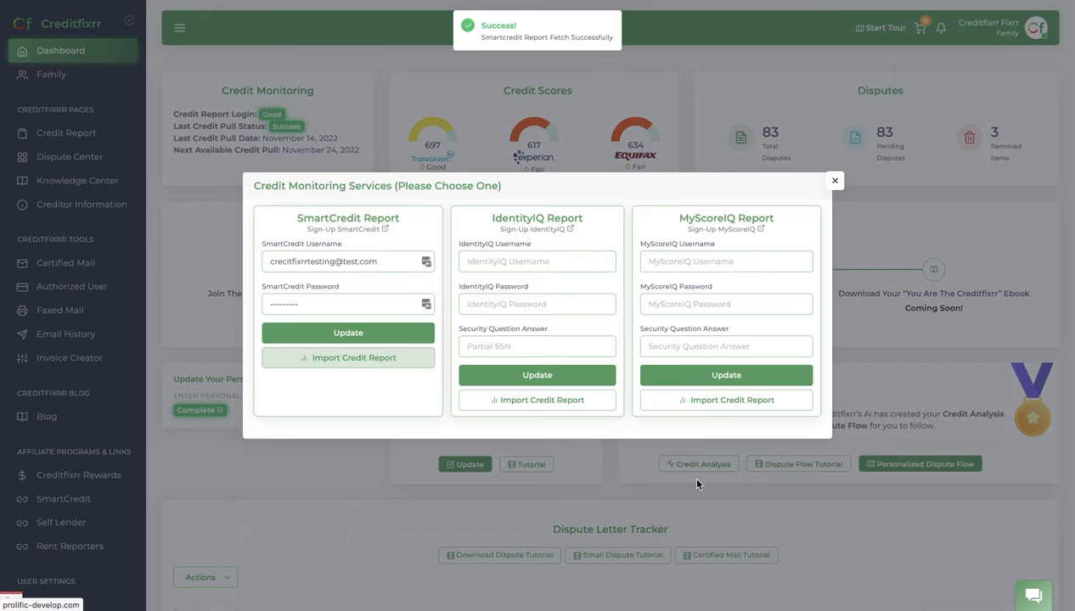
left_click(834, 181)
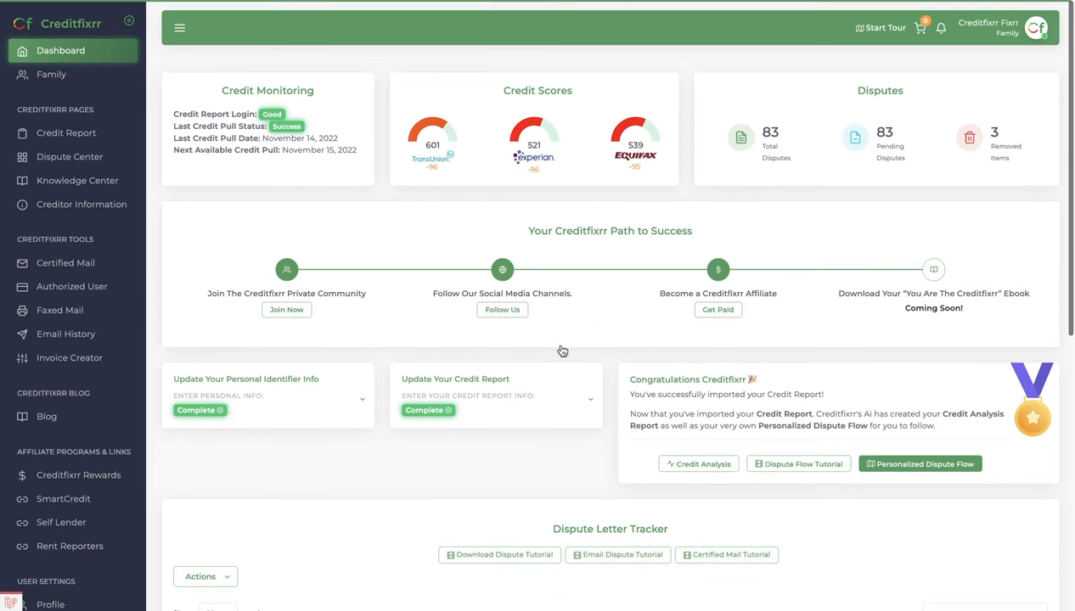
mouse_move(427, 173)
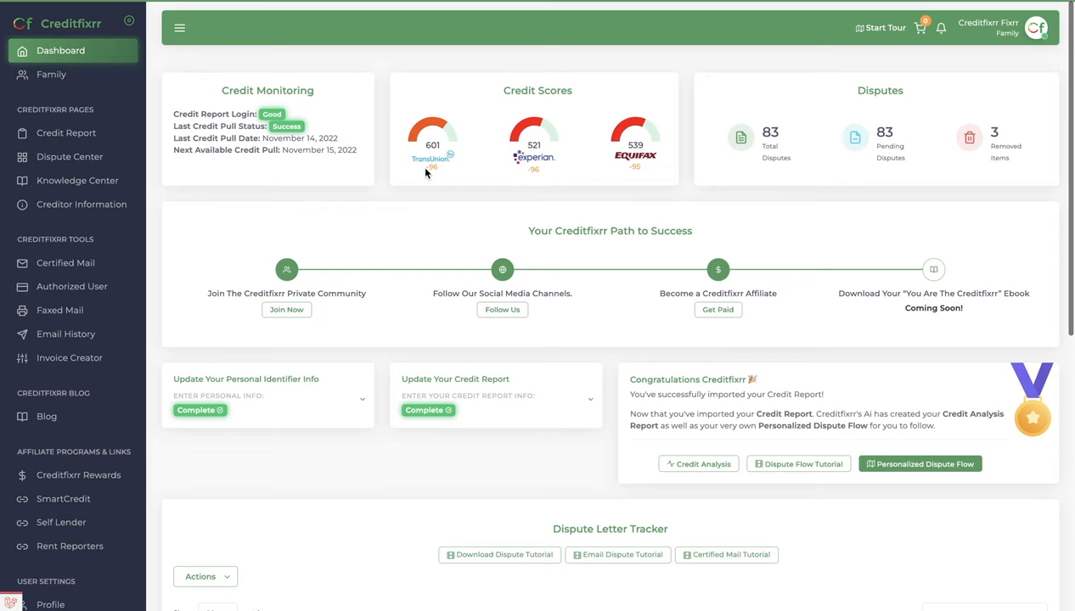
mouse_move(621, 141)
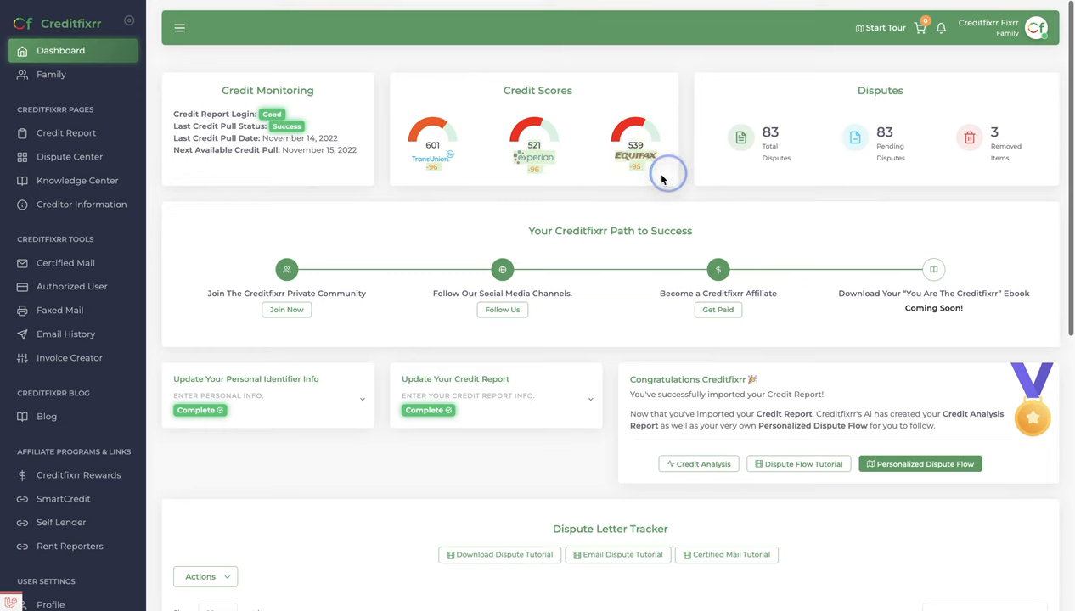
mouse_move(514, 161)
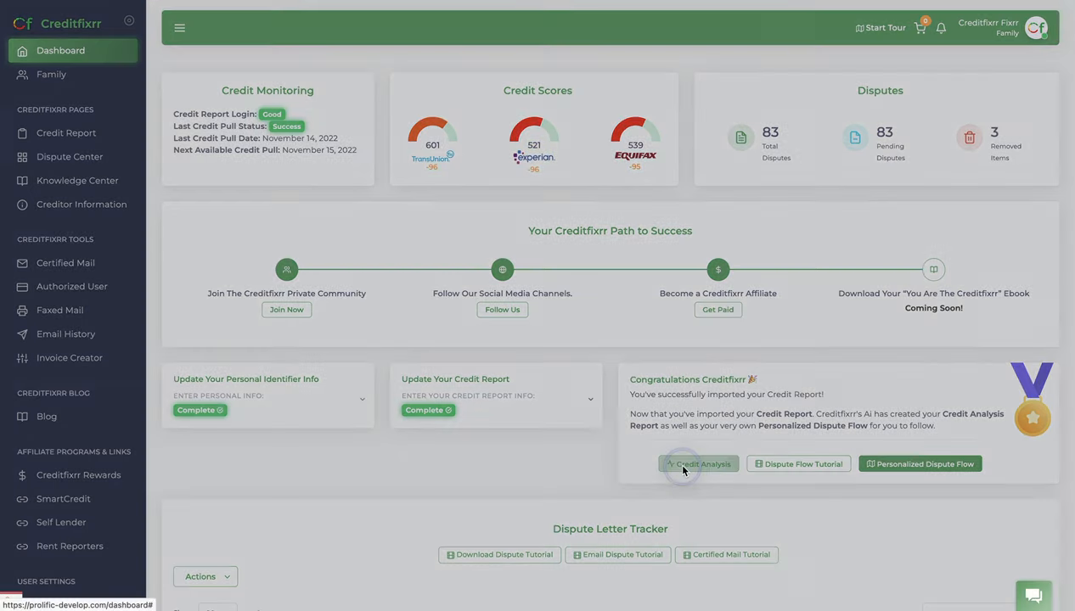
Open the Credit Analysis report from the Congratulations card
left_click(698, 464)
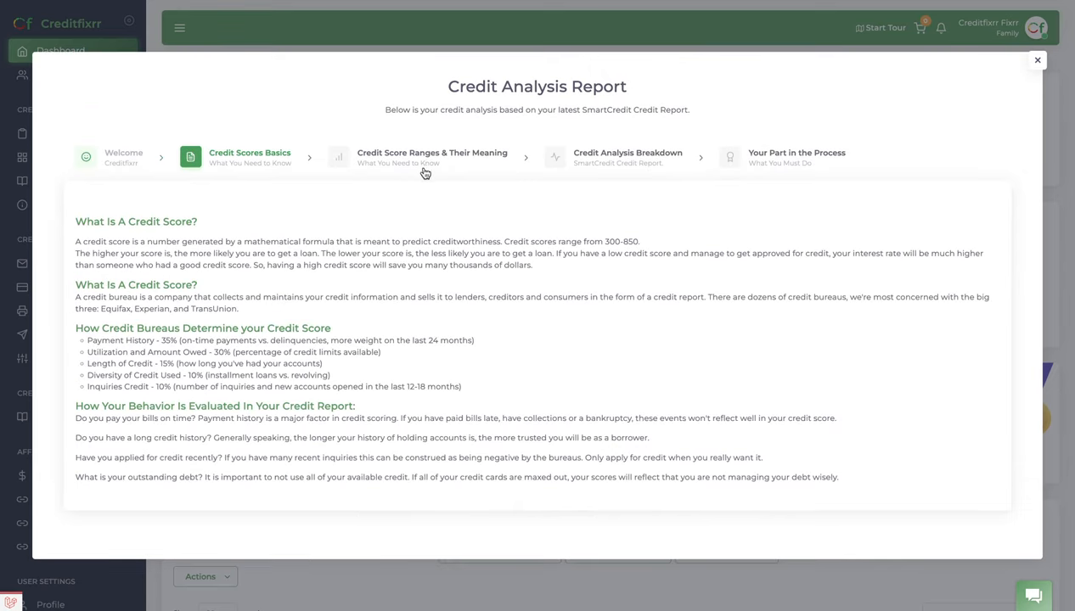
Review the inquiries and derogatory accounts breakdown, close the analysis, and open the Credit Report
left_click(627, 157)
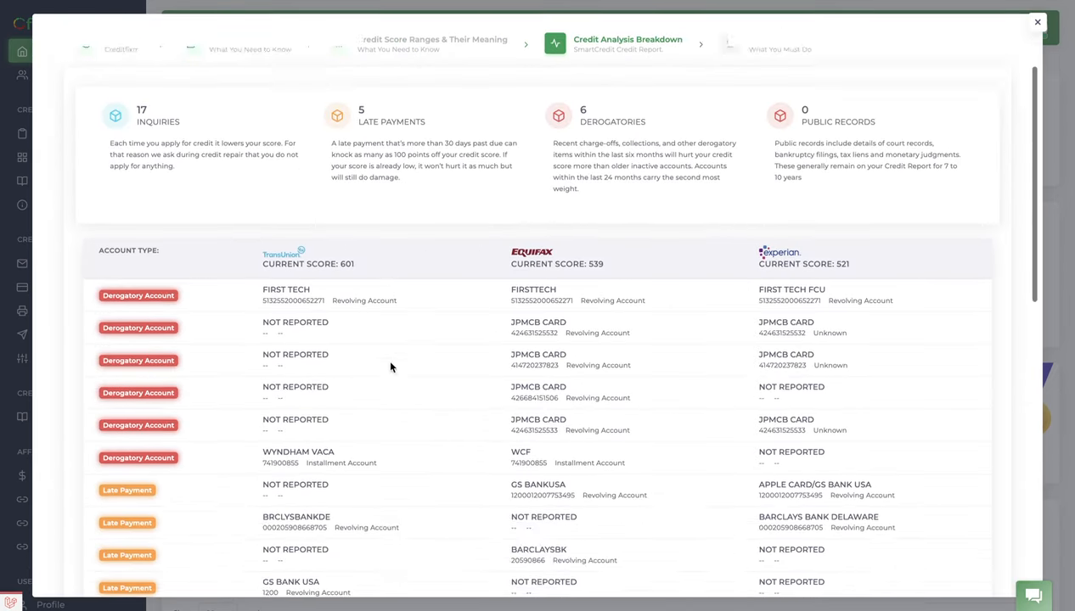
scroll("down", 3)
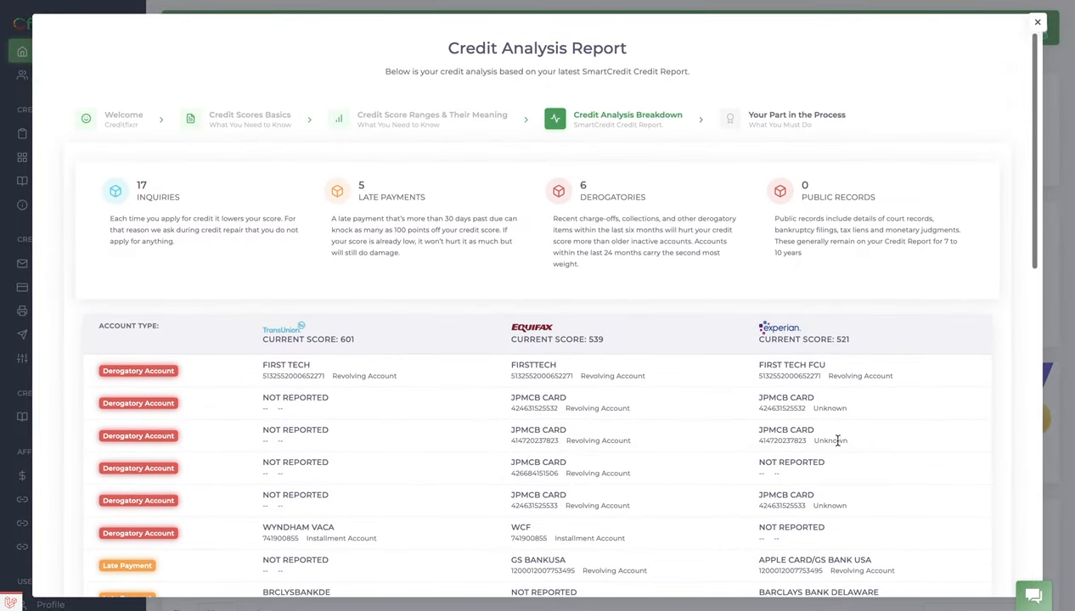
left_click(1037, 21)
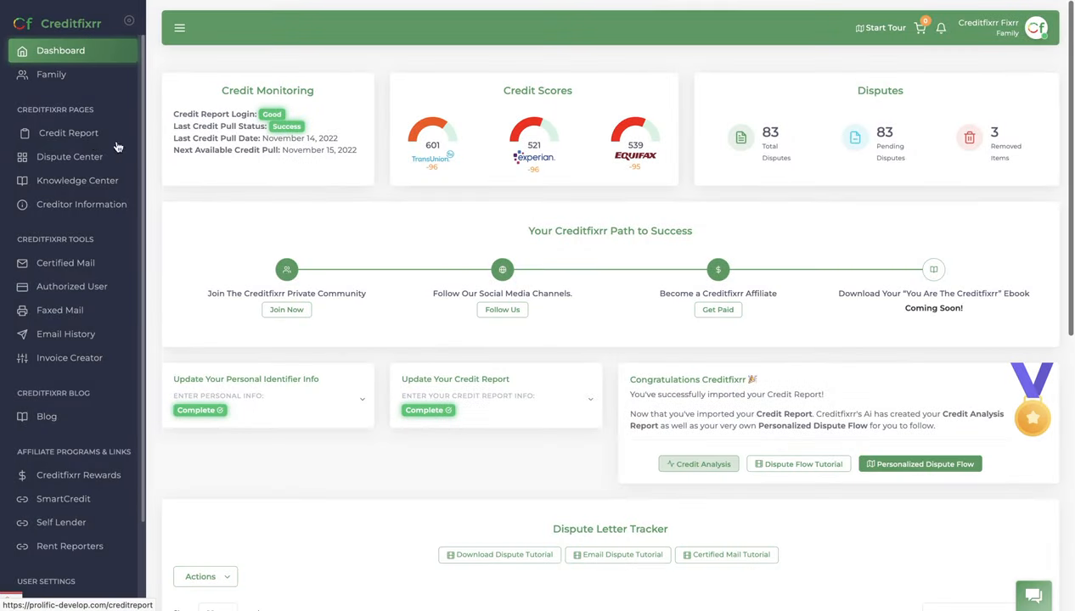
left_click(68, 132)
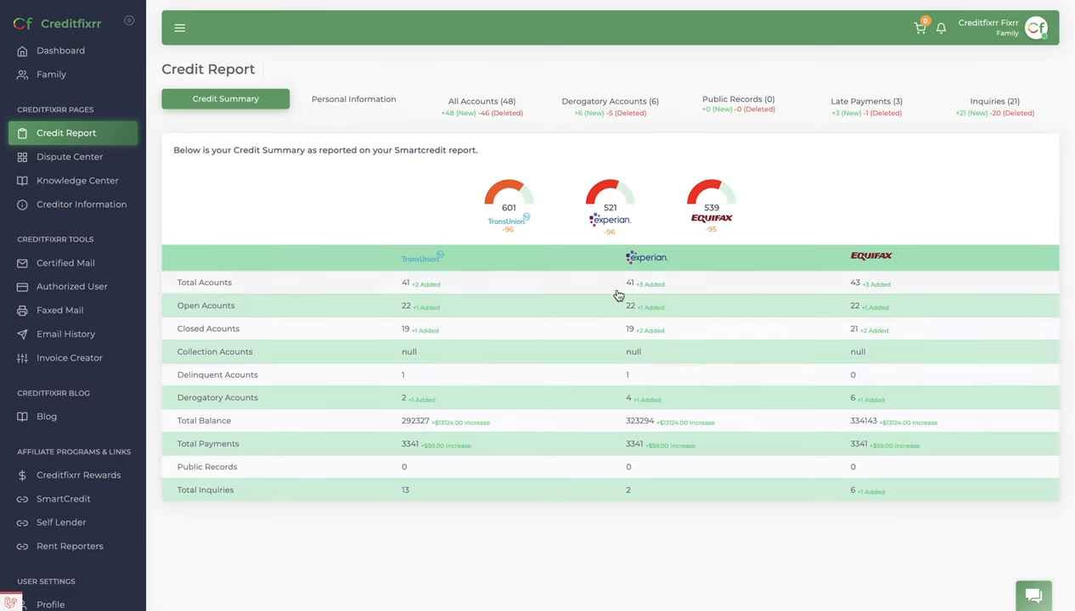
mouse_move(541, 120)
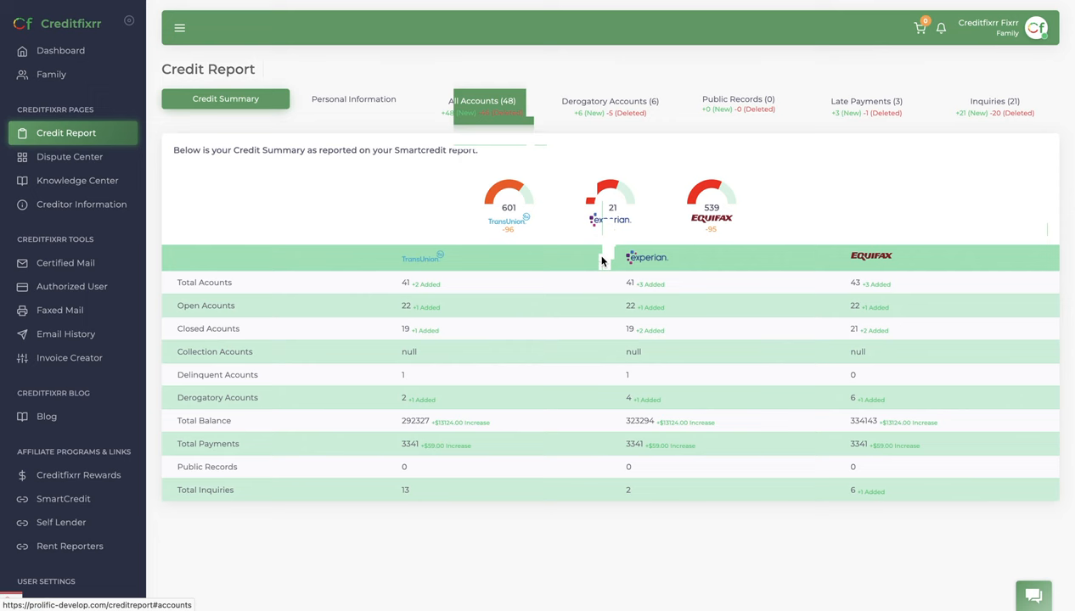
Browse the Derogatory Accounts, Public Records, Late Payments and Inquiries tabs, ending on 21 inquiries
left_click(610, 105)
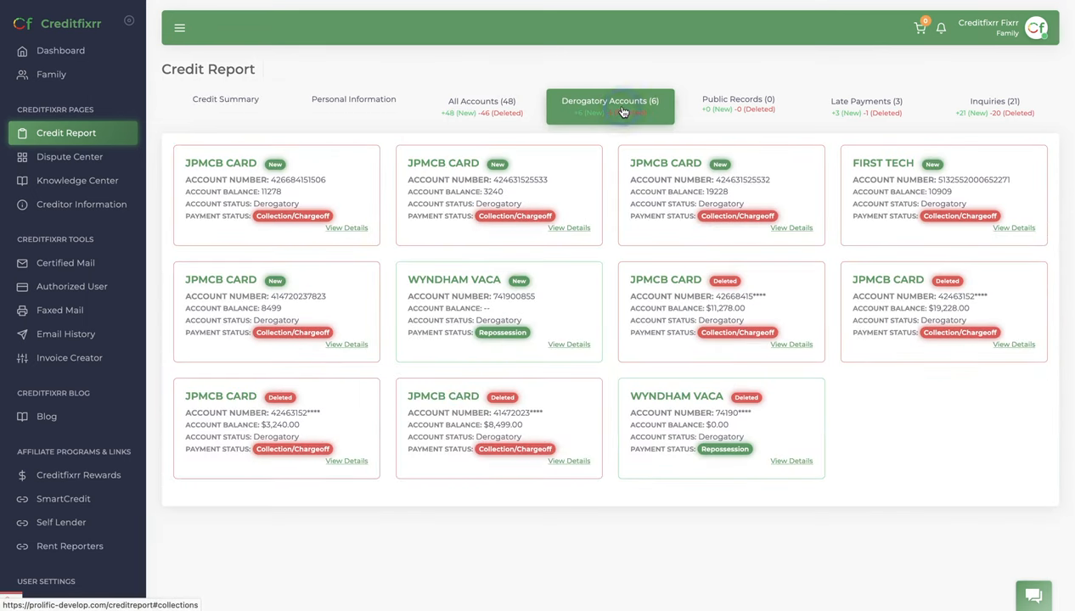
left_click(738, 105)
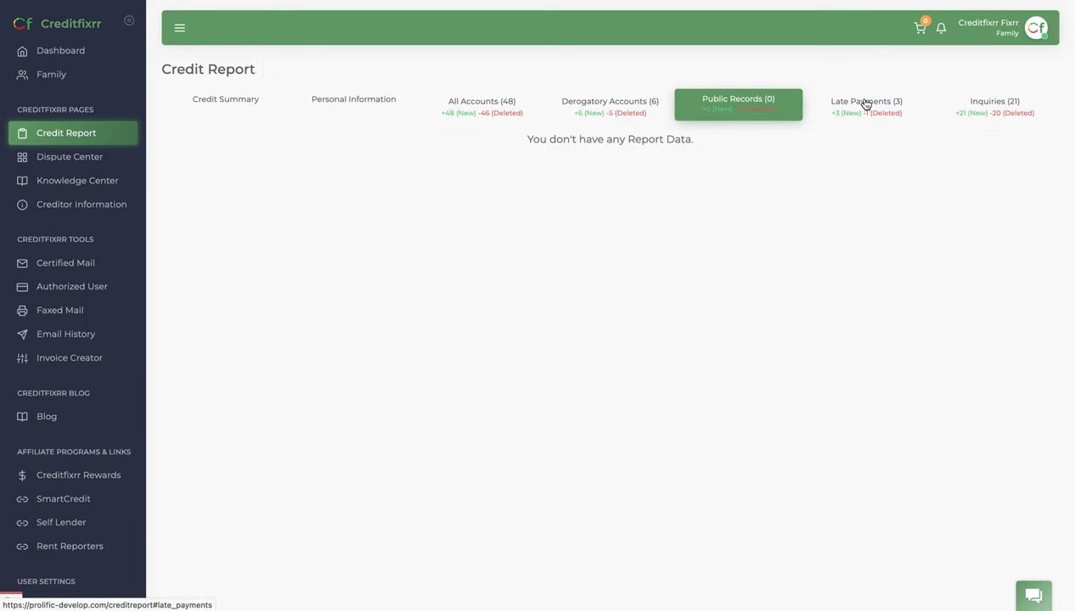
left_click(867, 104)
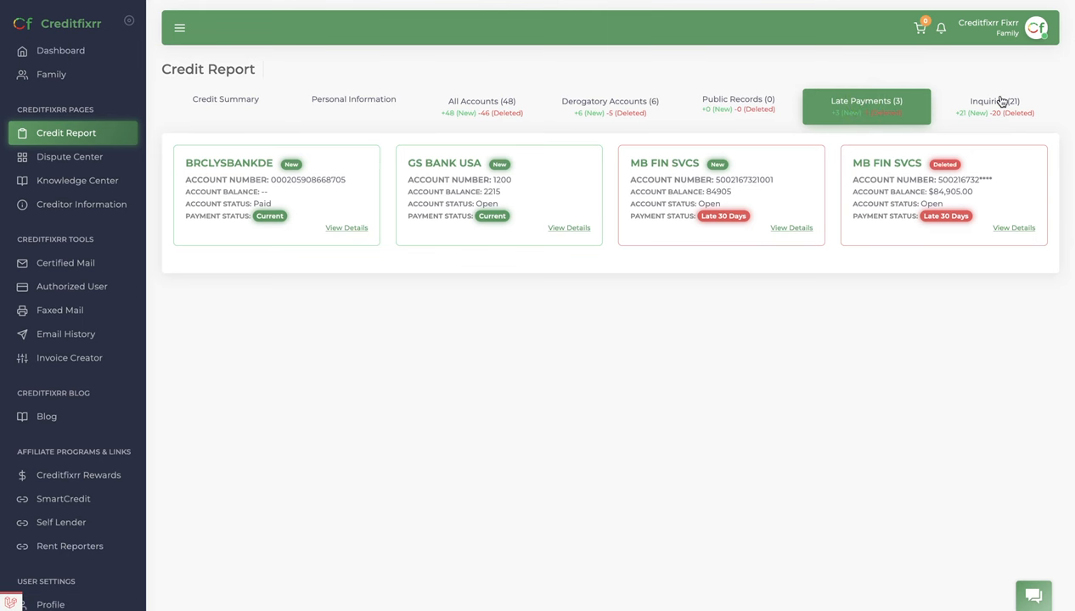
left_click(995, 106)
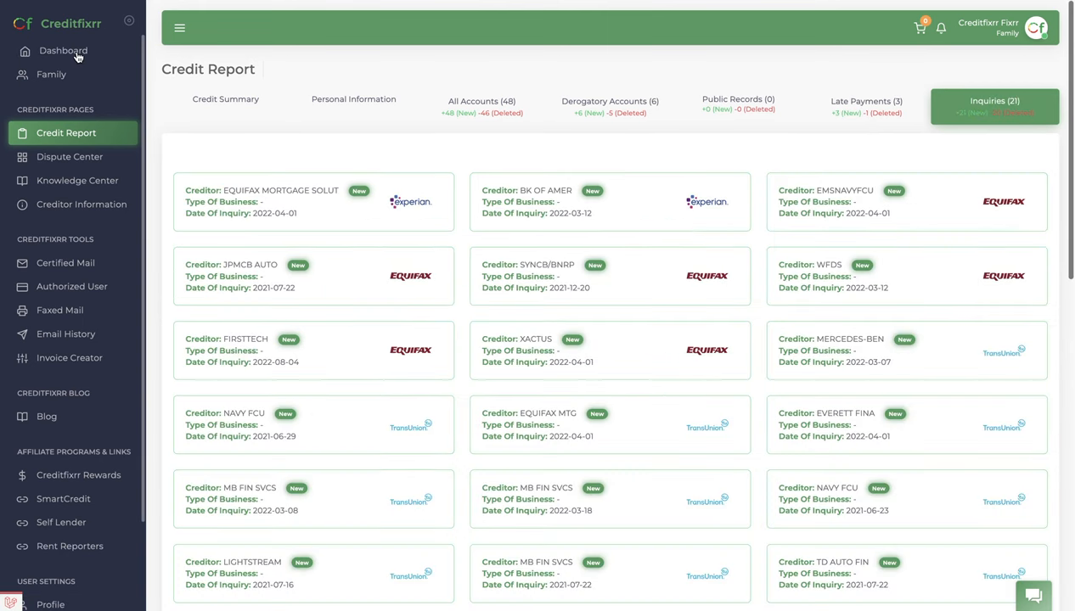
mouse_move(1027, 290)
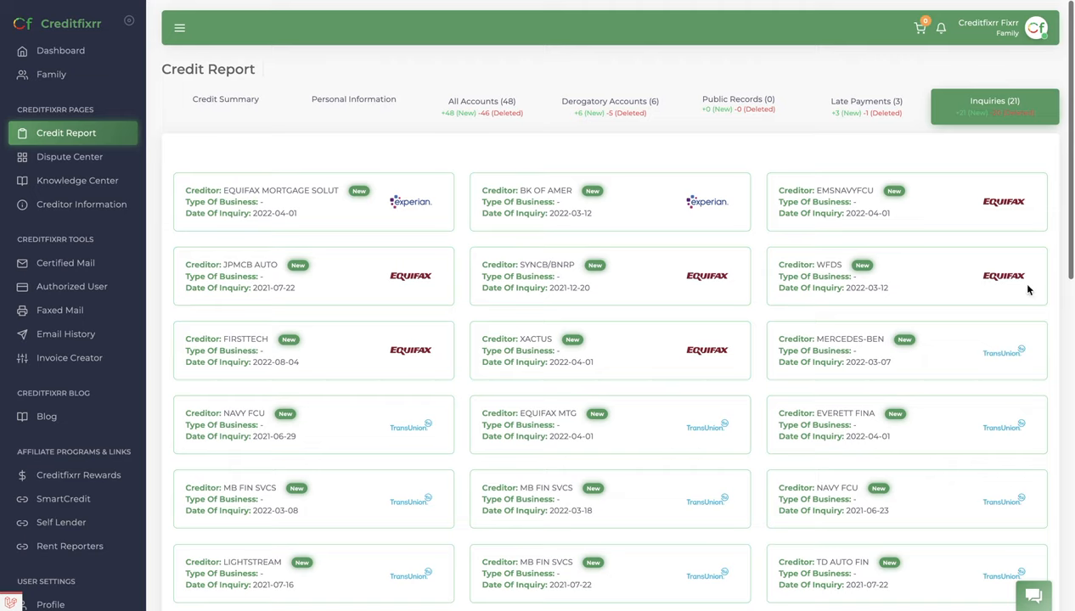